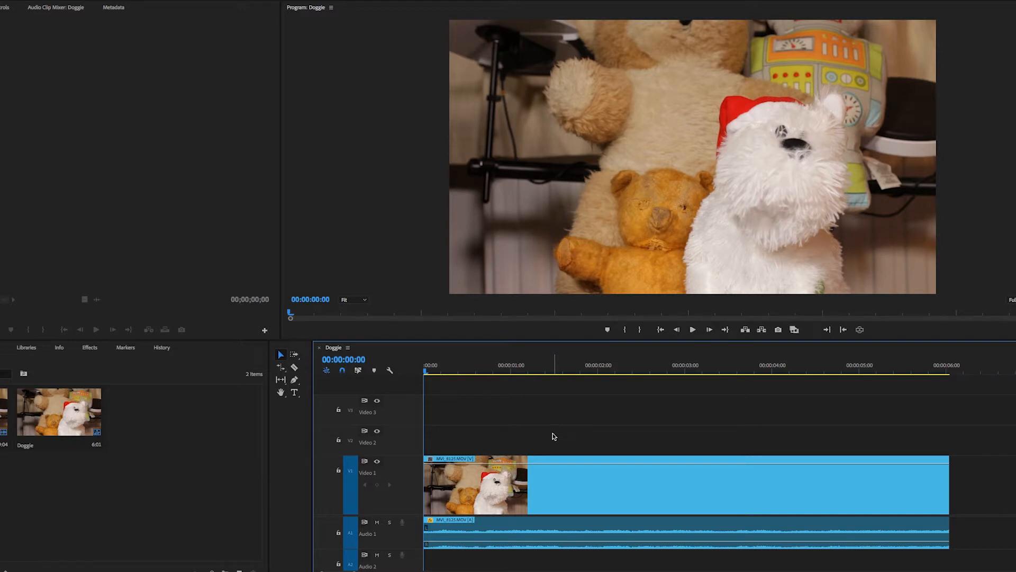
# Position the playhead near the flash frame at about 00:00:04:03 in the Doggie timeline.
pyautogui.click(691, 329)
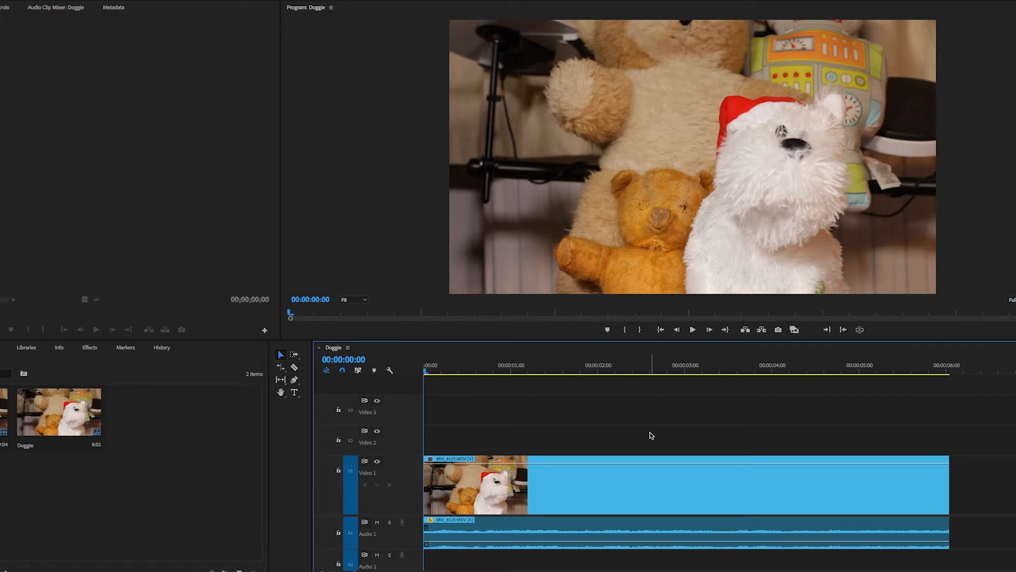
pyautogui.click(693, 329)
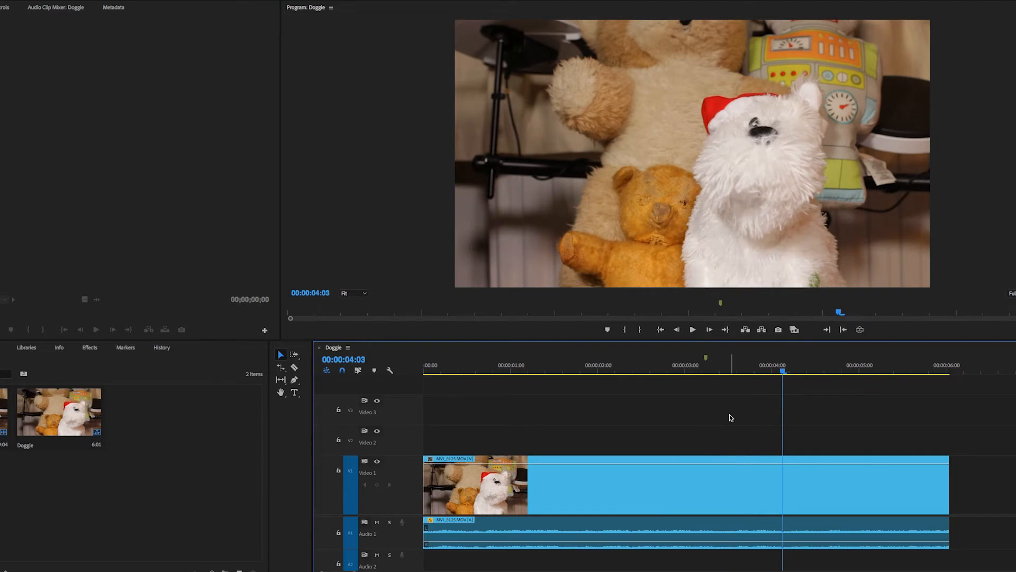
pyautogui.moveTo(776, 366)
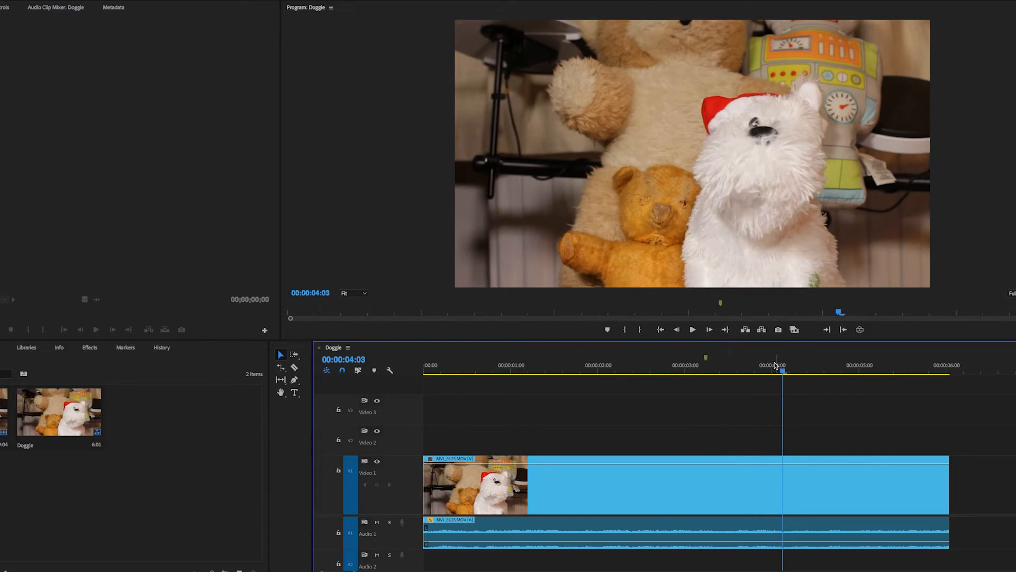
pyautogui.click(684, 371)
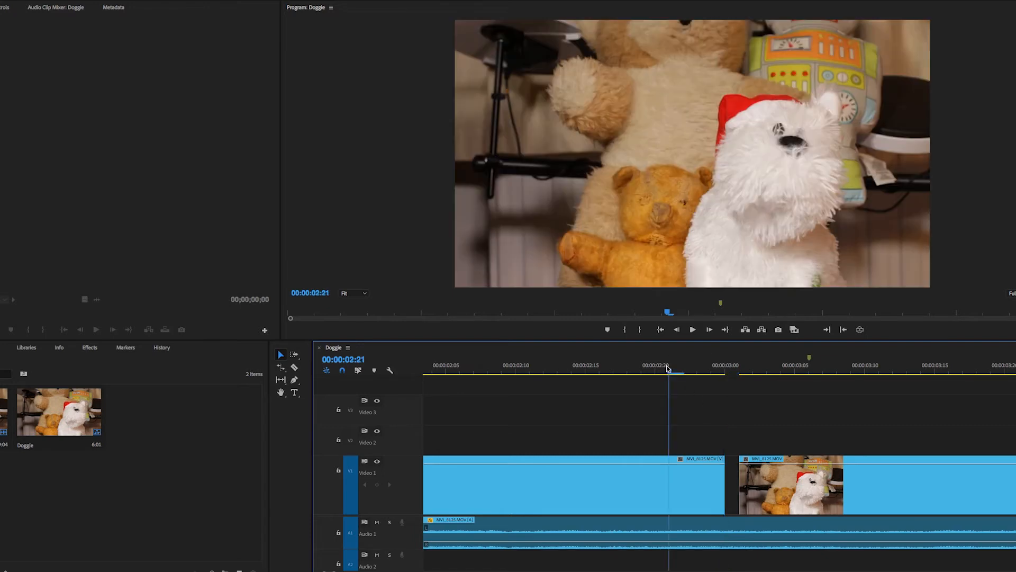
# Cut out and delete the flash frame at 00:00:03:00 from the Video 1 clip.
pyautogui.click(724, 370)
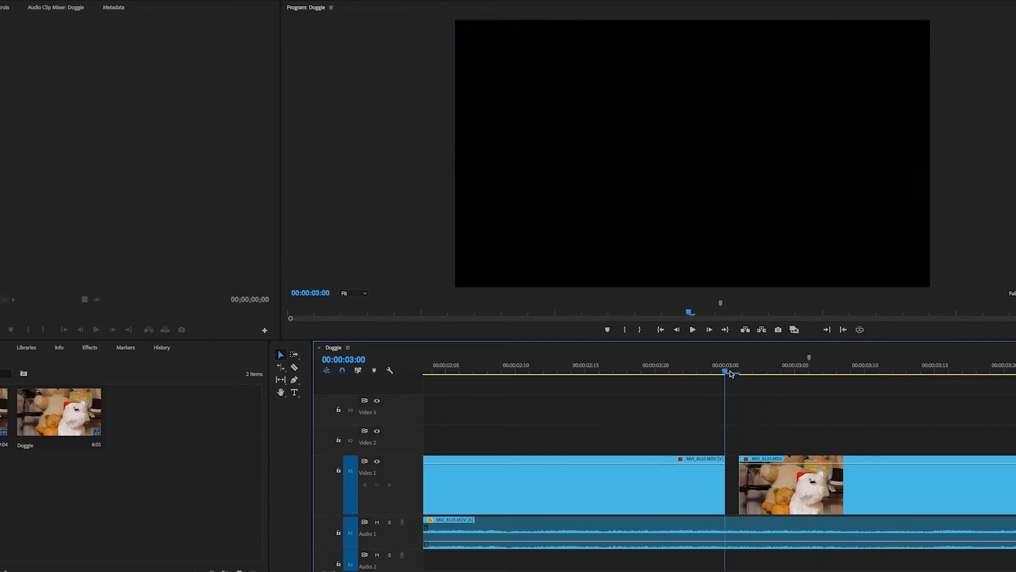